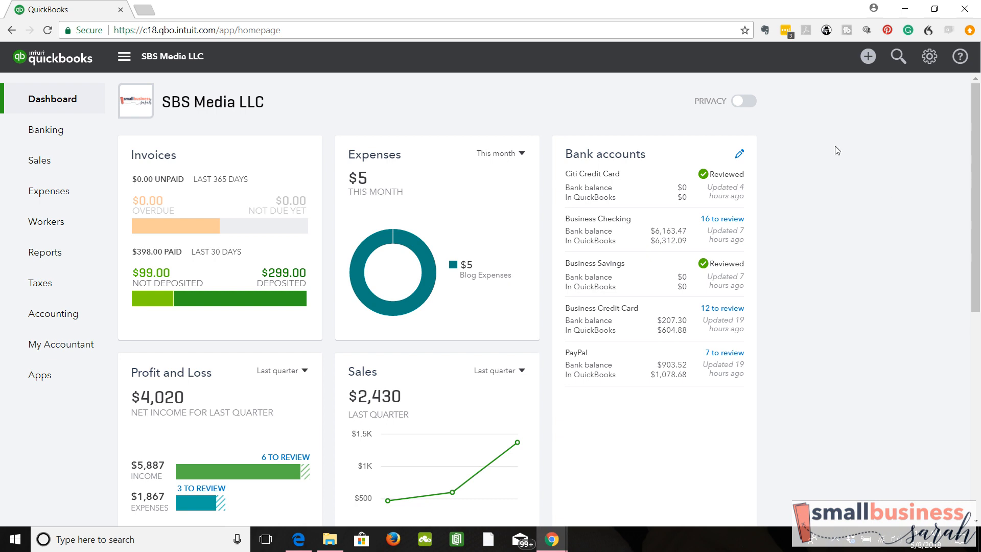
{"action": "mouse_move", "coordinate": [45, 129]}
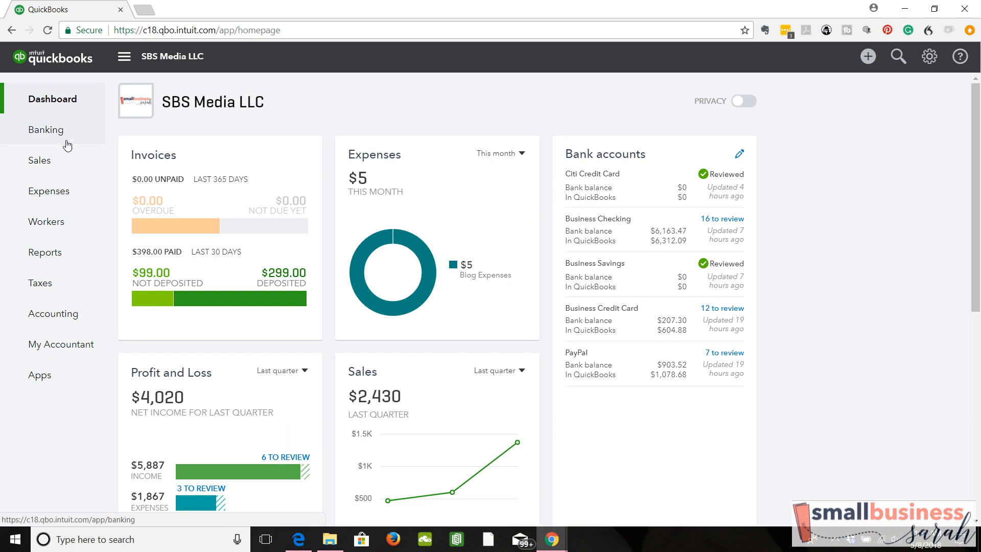
Step: Go from the SBS Media LLC dashboard to the Banking page
{"action": "left_click", "coordinate": [45, 129]}
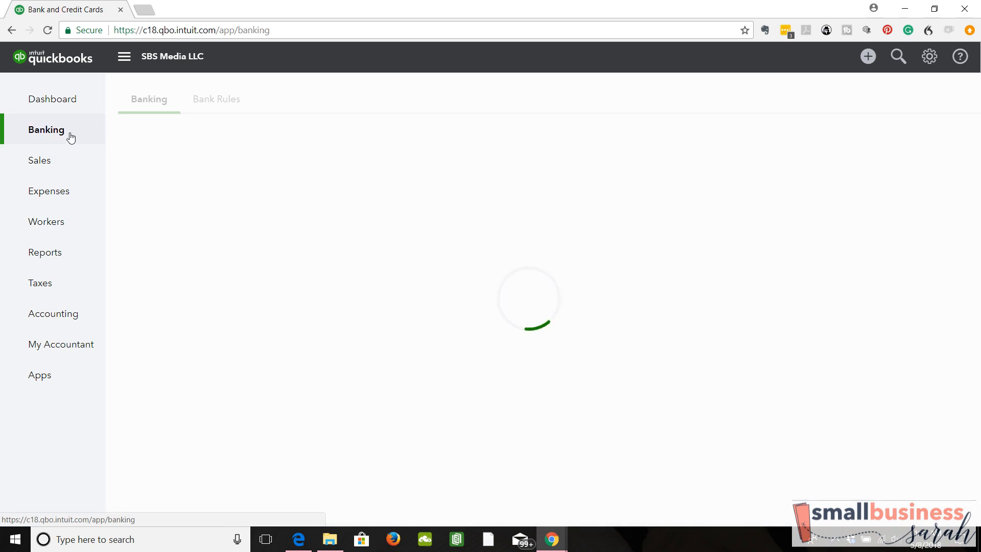
Step: Scroll the Business Credit Card For Review list and expand the 04/05/2018 Capital One Online transfer
{"action": "left_click", "coordinate": [46, 129]}
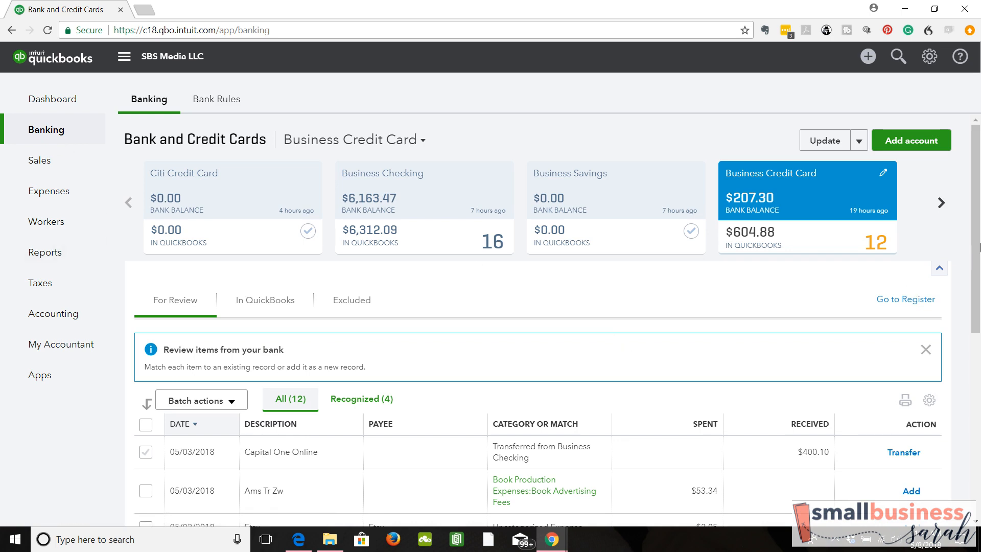
{"action": "scroll", "scroll_direction": "down", "scroll_amount": 3}
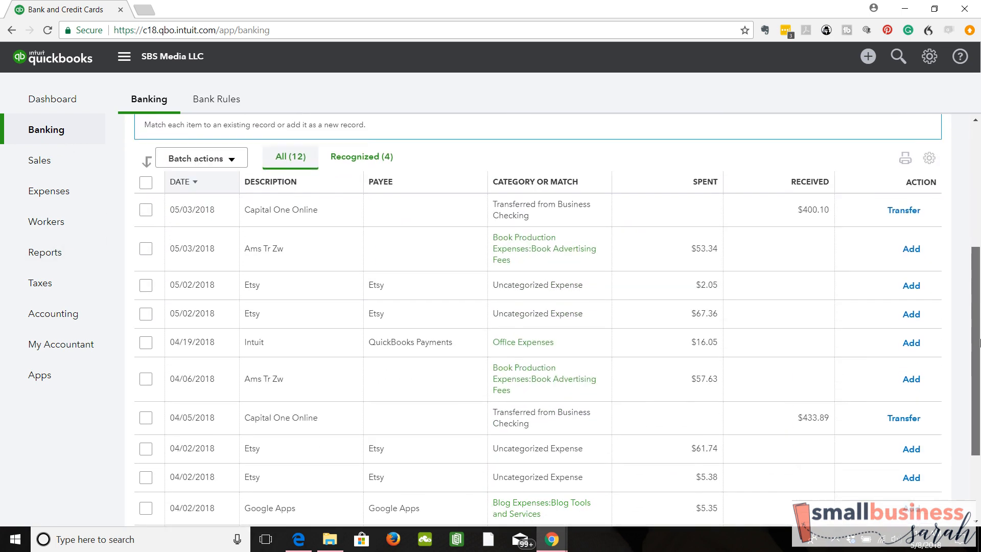
{"action": "scroll", "scroll_direction": "down", "scroll_amount": 3}
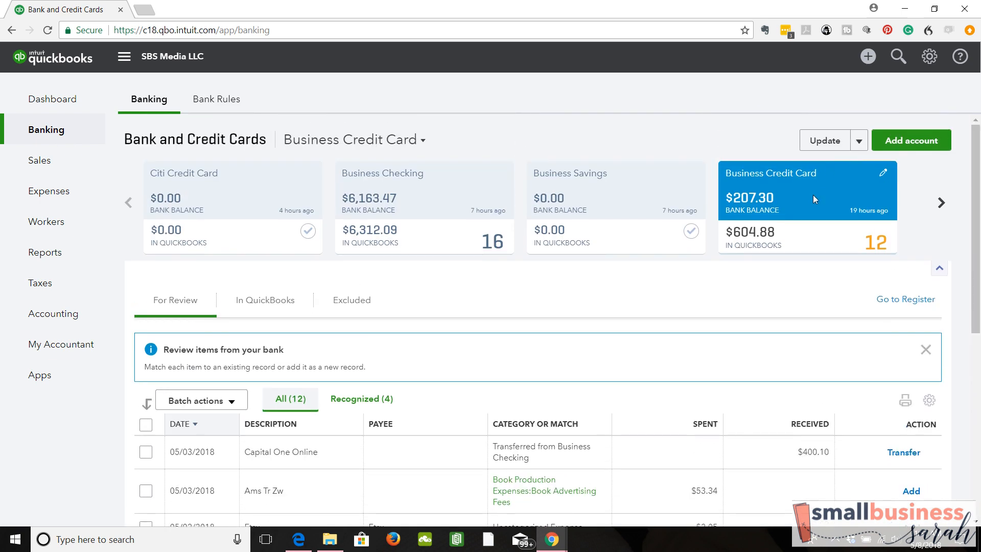
{"action": "scroll", "scroll_direction": "down", "scroll_amount": 3}
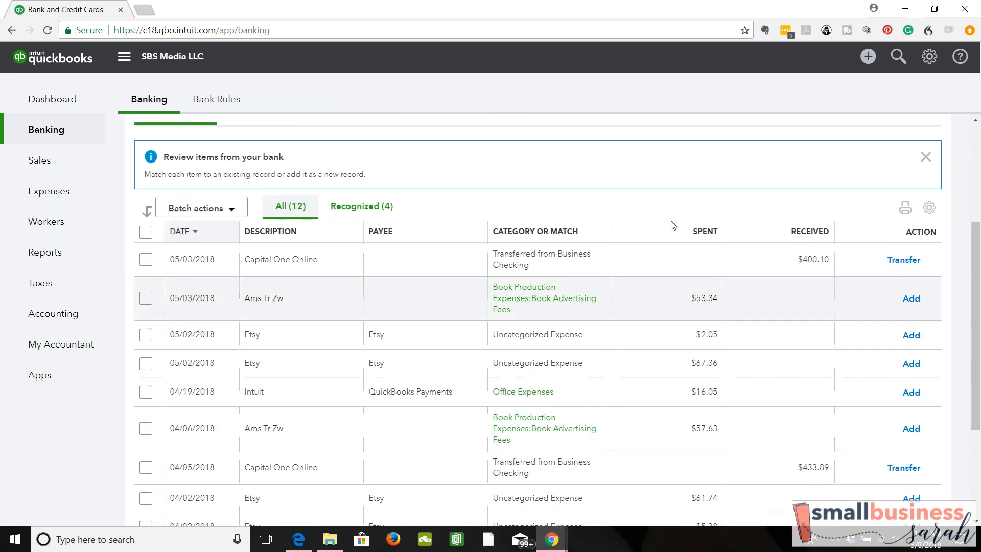
{"action": "left_click", "coordinate": [704, 231]}
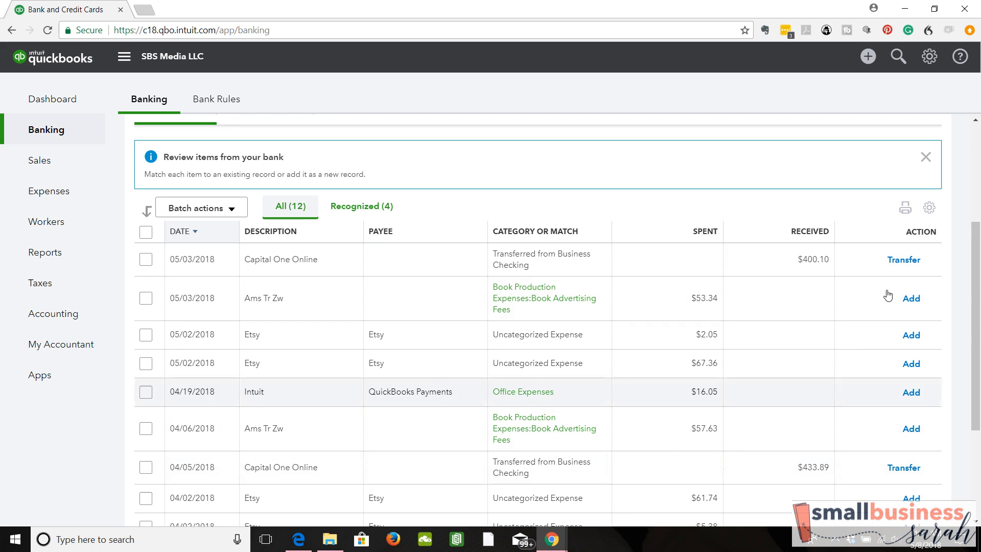
{"action": "scroll", "scroll_direction": "down", "scroll_amount": 3}
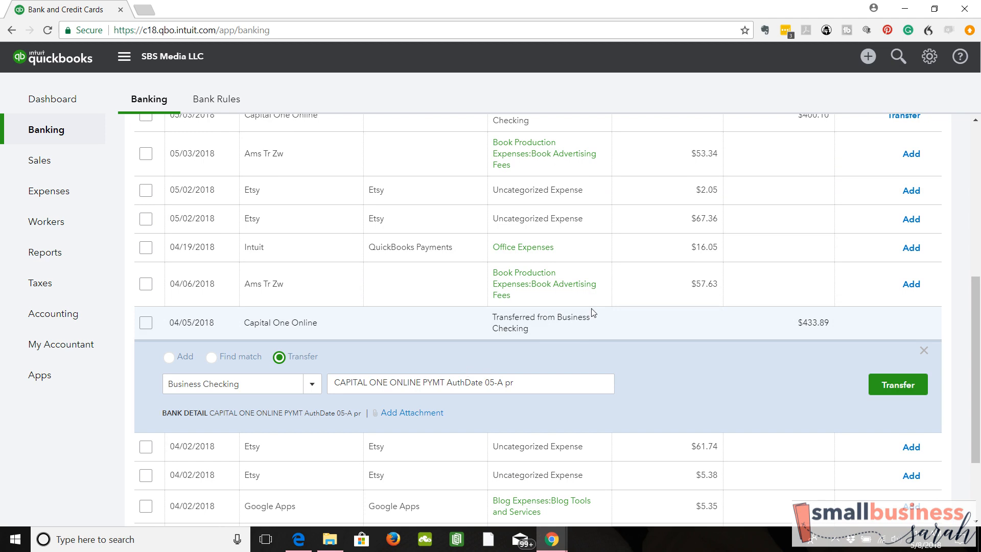
{"action": "mouse_move", "coordinate": [512, 362]}
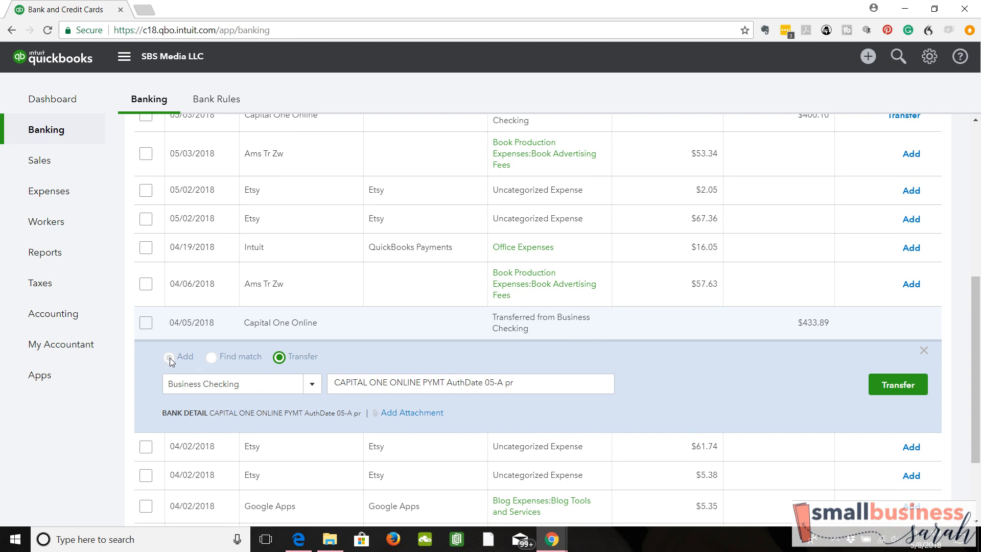
Step: Compare Add and Transfer for the $433.89 payment, keeping Transfer from Business Checking
{"action": "left_click", "coordinate": [169, 356]}
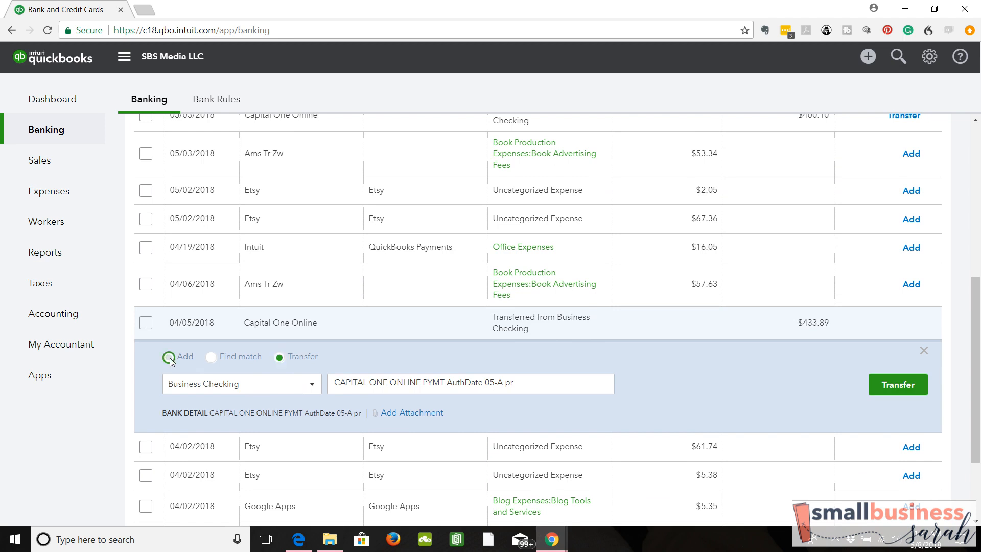
{"action": "left_click", "coordinate": [169, 352]}
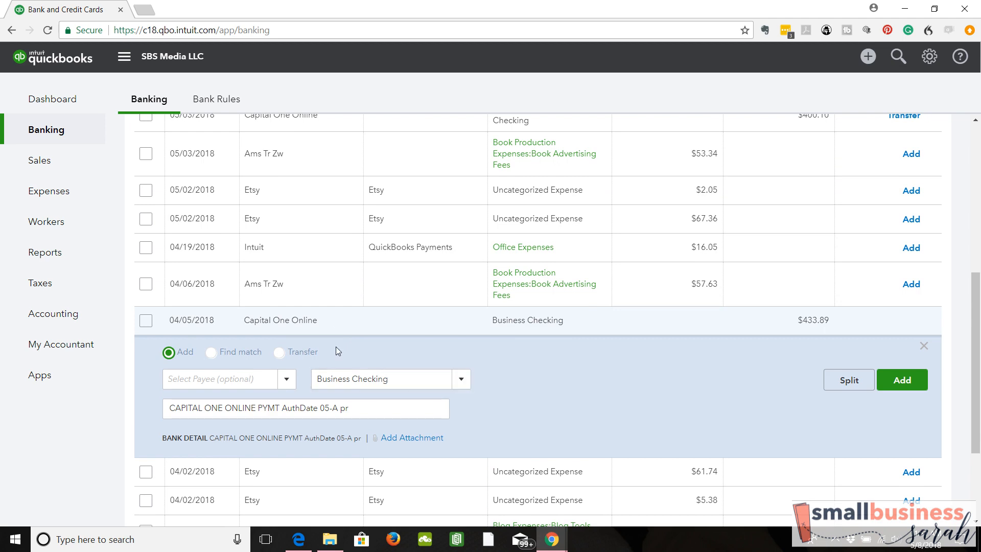
{"action": "mouse_move", "coordinate": [318, 348]}
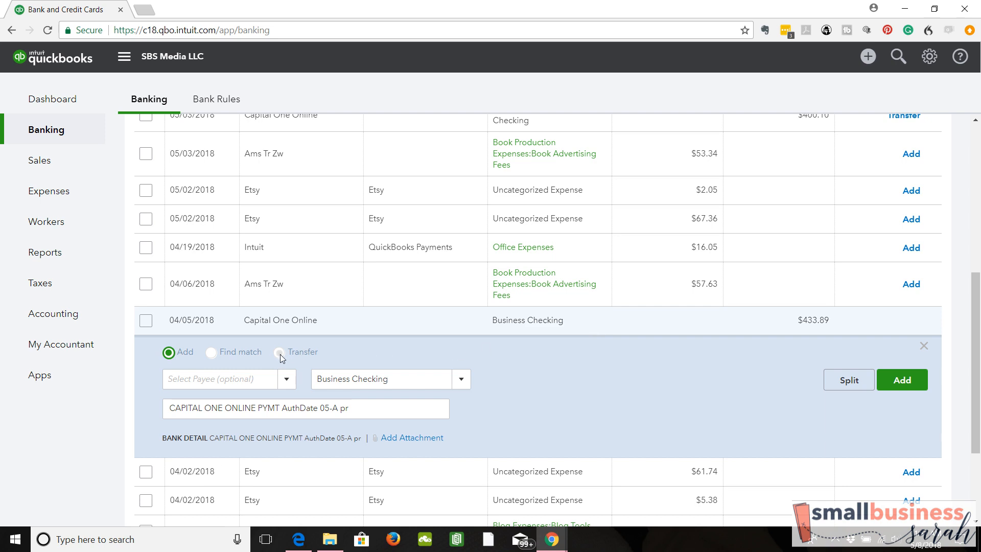
{"action": "left_click", "coordinate": [279, 352]}
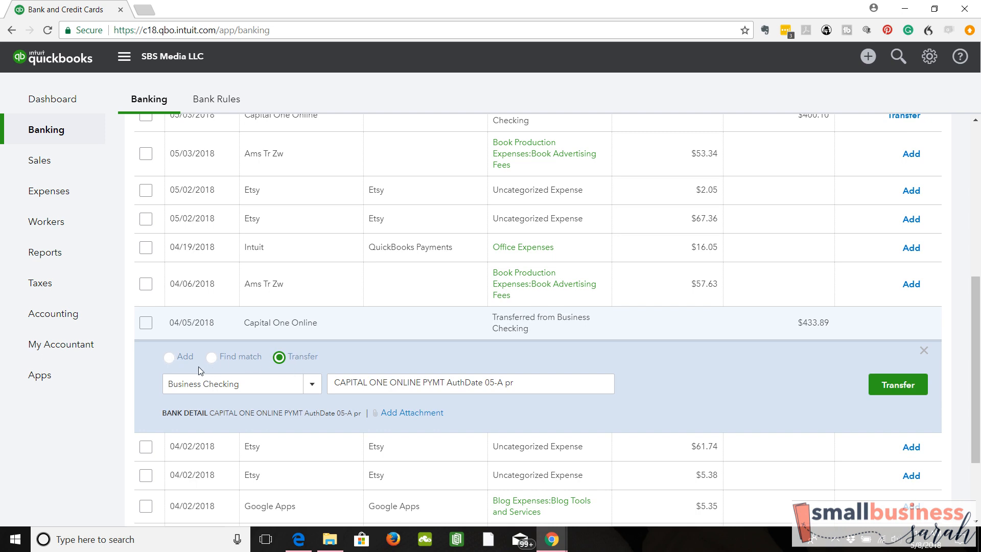
{"action": "left_click", "coordinate": [169, 356]}
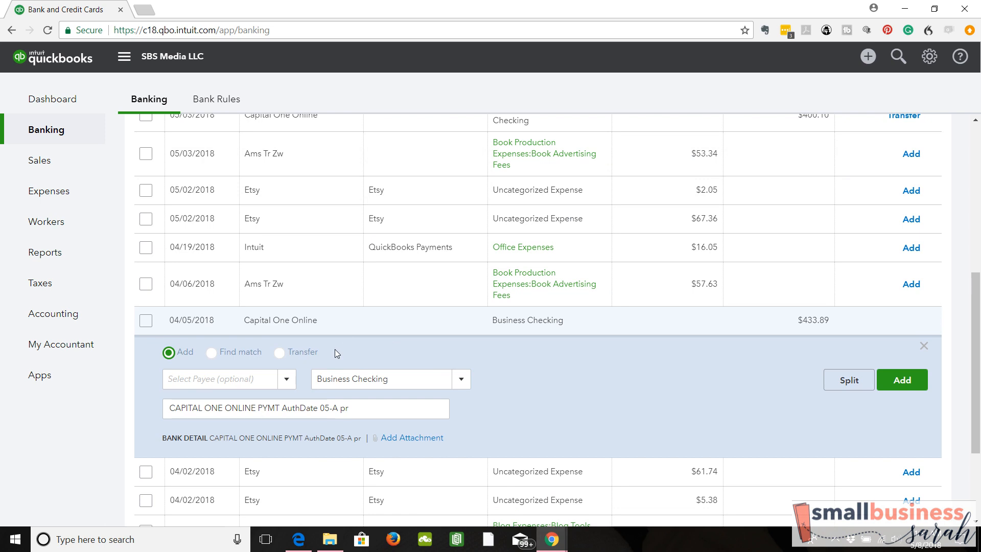
{"action": "left_click", "coordinate": [279, 352]}
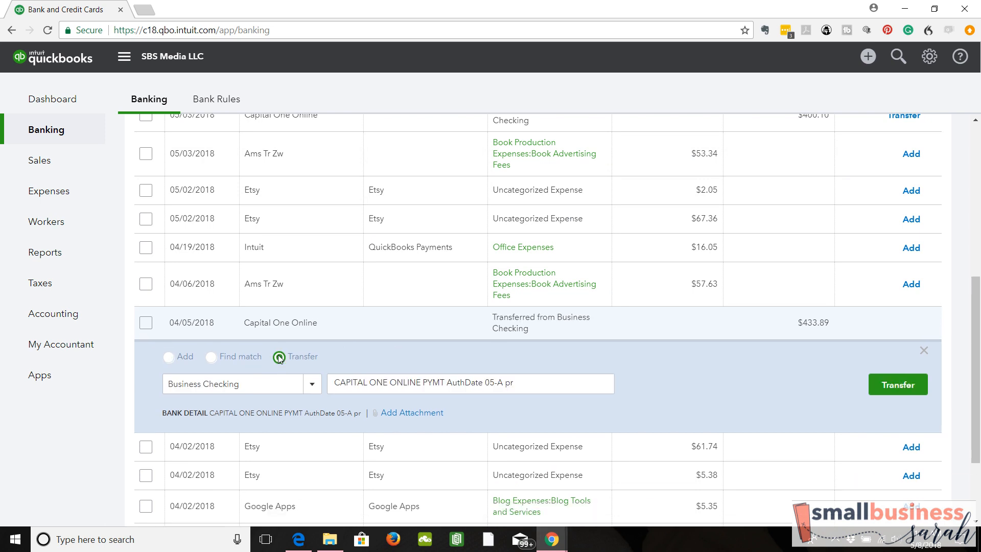
{"action": "left_click", "coordinate": [278, 356]}
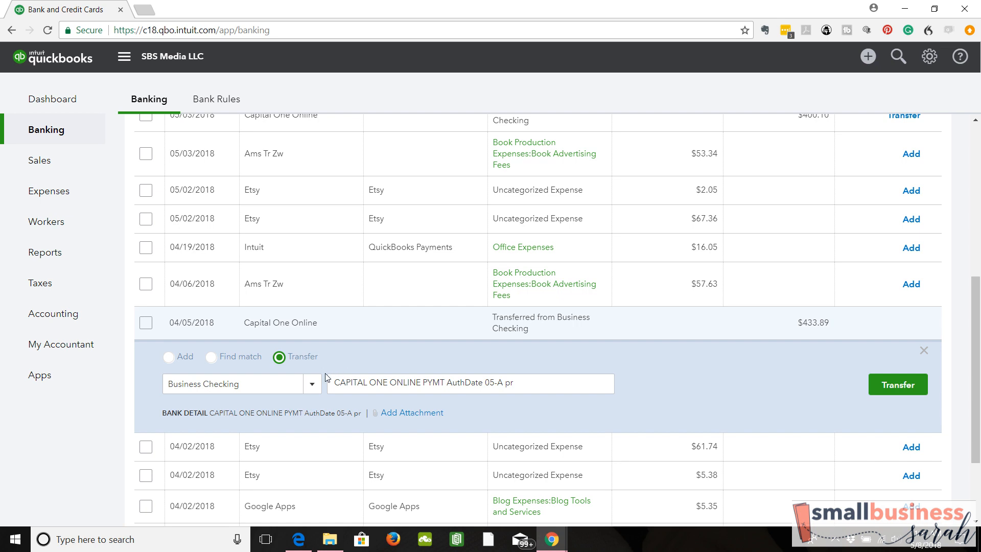
{"action": "left_click", "coordinate": [311, 384]}
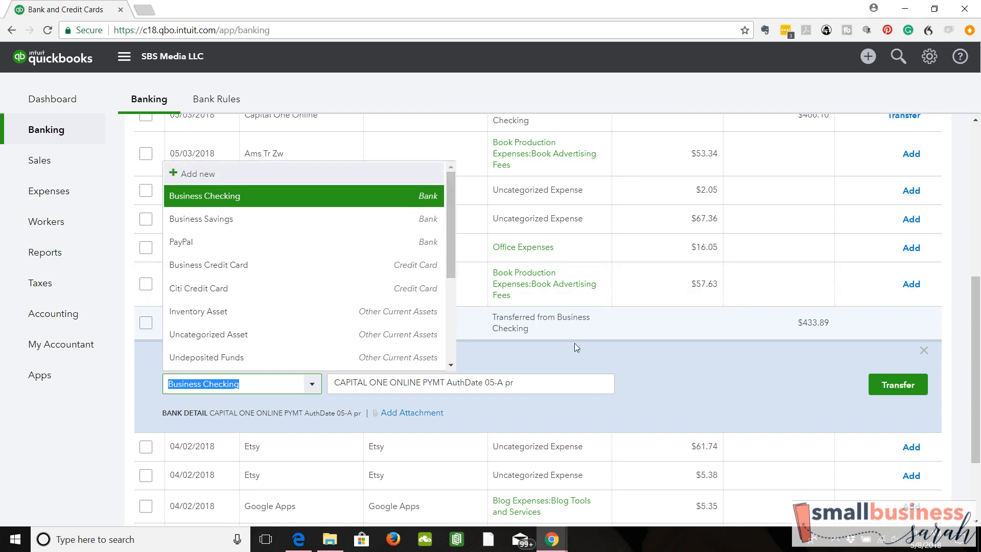
{"action": "mouse_move", "coordinate": [681, 374]}
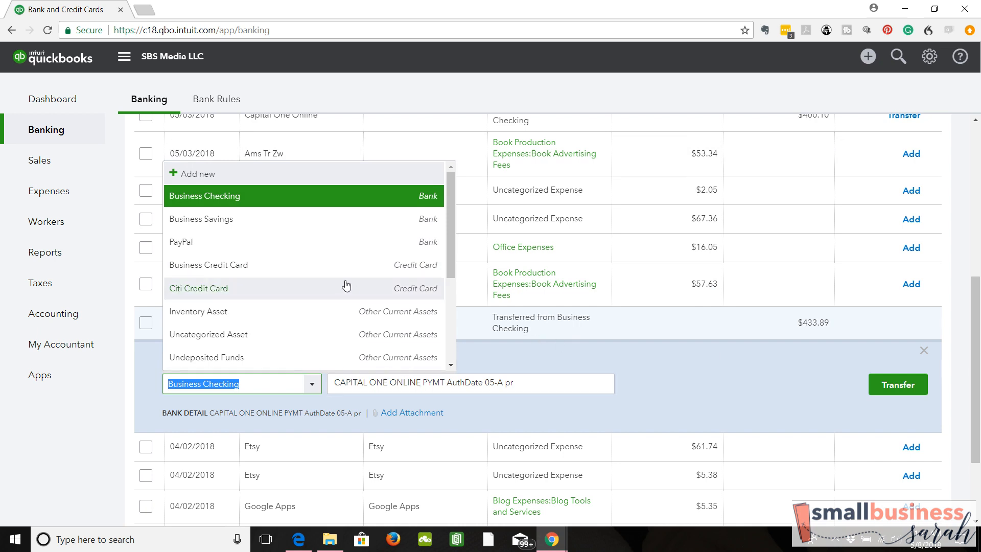
{"action": "mouse_move", "coordinate": [785, 326]}
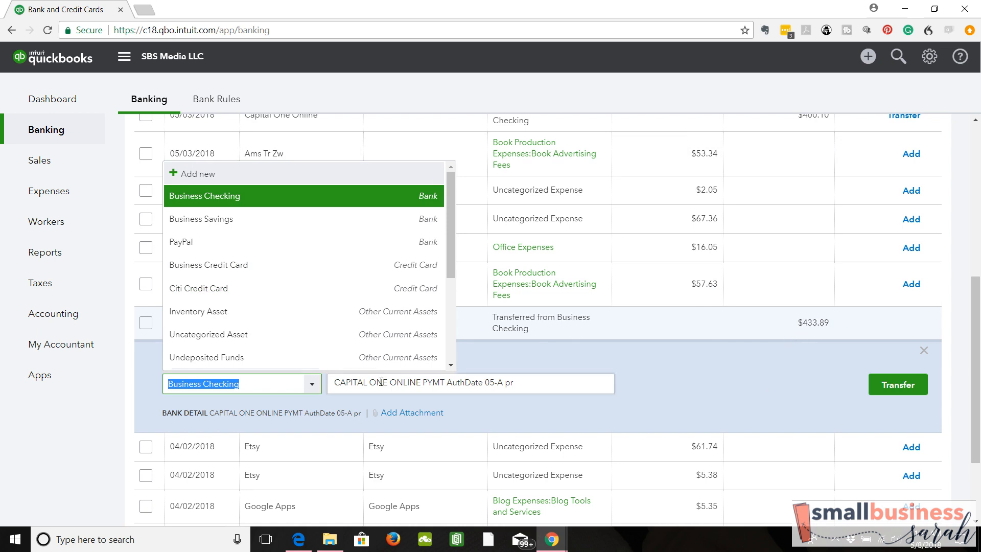
{"action": "mouse_move", "coordinate": [334, 192]}
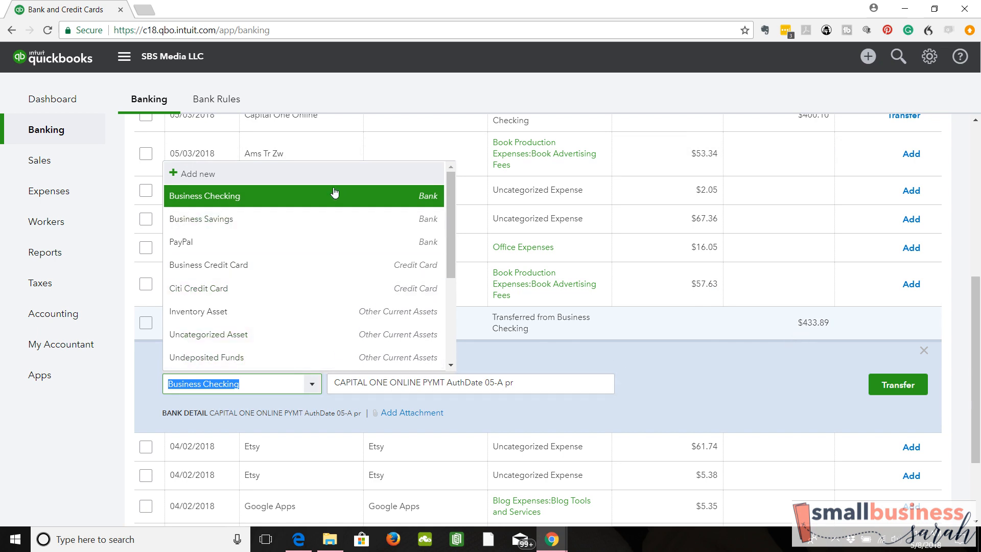
{"action": "left_click", "coordinate": [204, 195]}
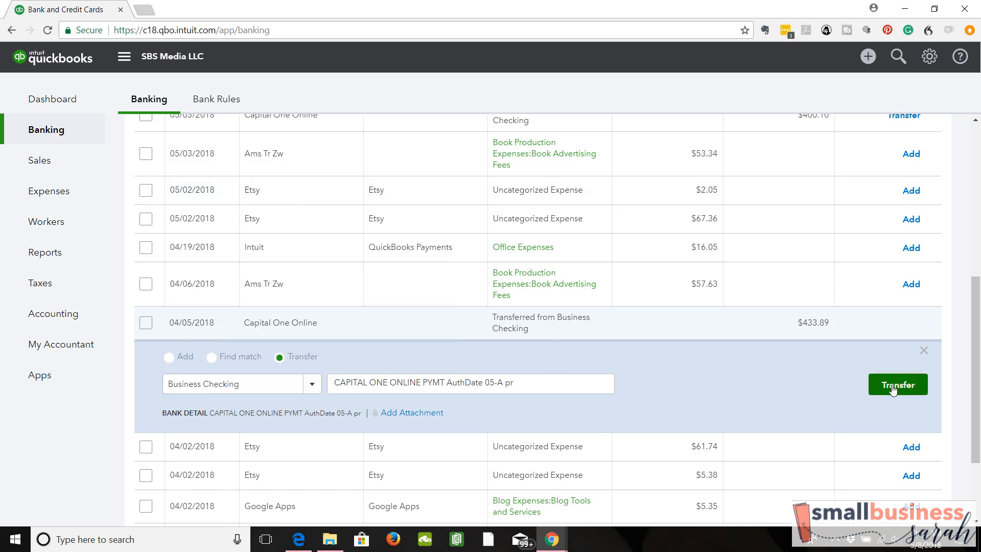
Step: Save the $433.89 transfer, then scroll Business Checking's 16 transactions awaiting review
{"action": "left_click", "coordinate": [897, 384]}
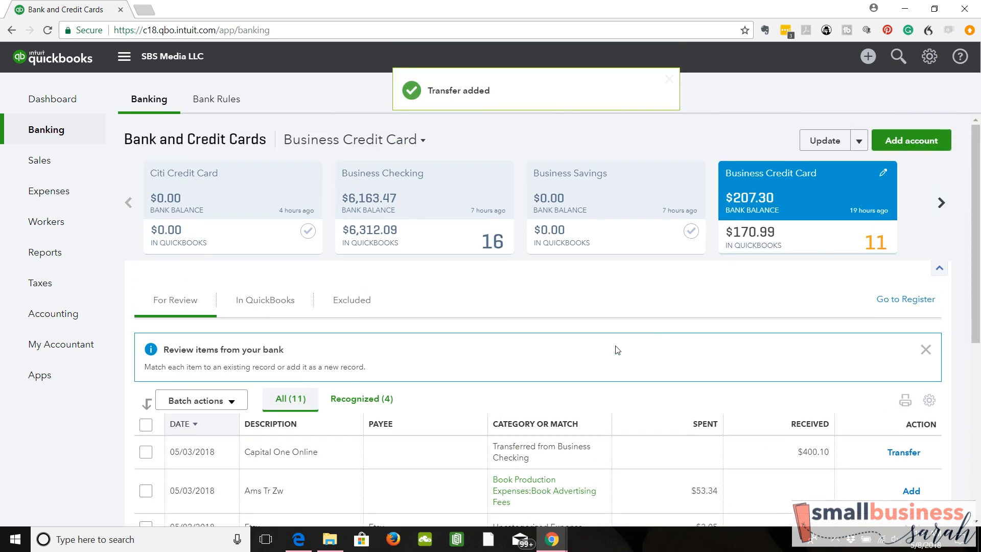
{"action": "left_click", "coordinate": [424, 189]}
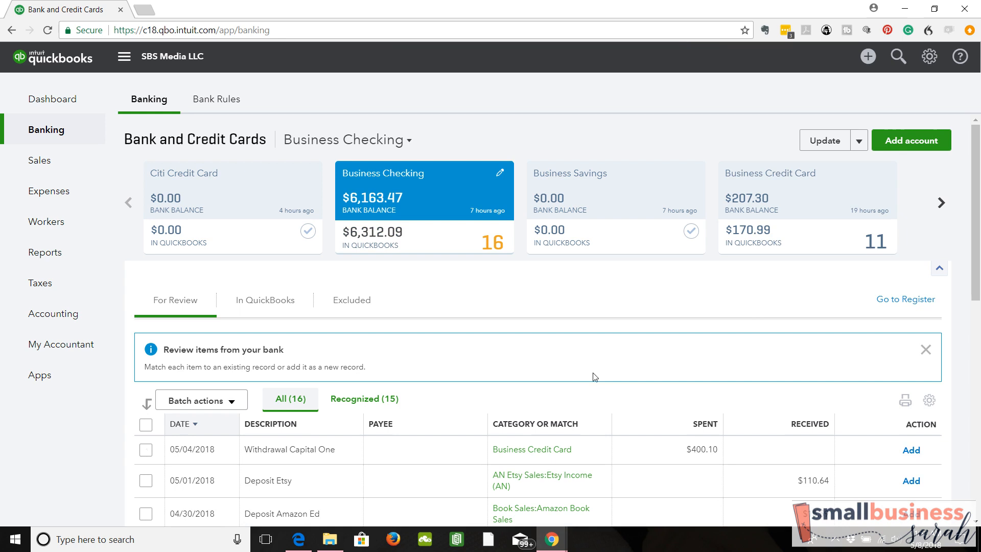
{"action": "scroll", "scroll_direction": "down", "scroll_amount": 3}
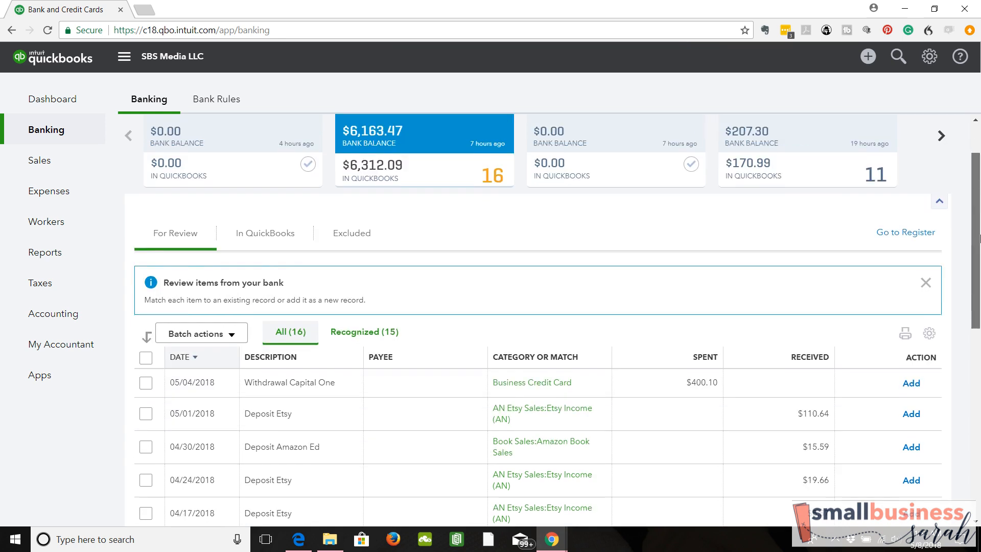
{"action": "scroll", "scroll_direction": "down", "scroll_amount": 3}
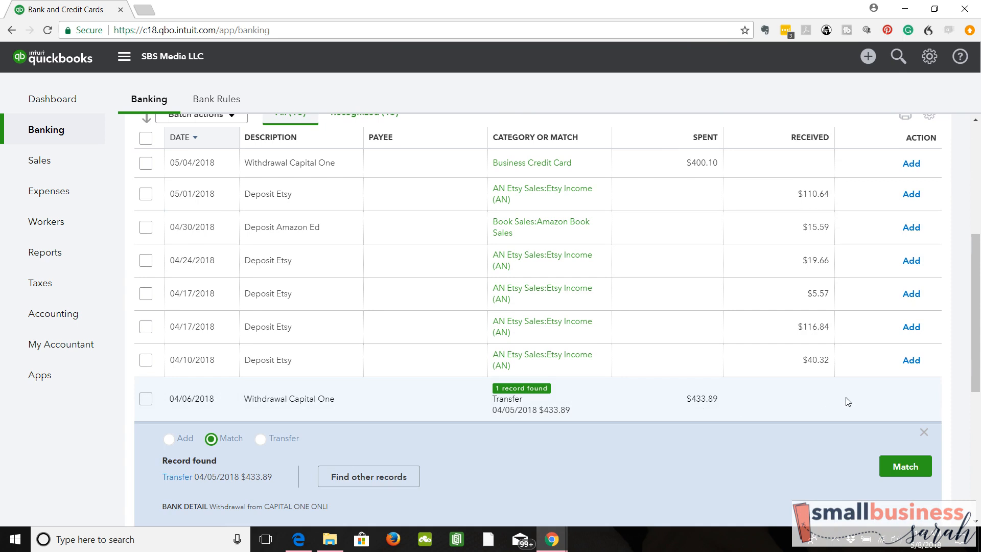
Step: Match the 04/06/2018 $433.89 Capital One withdrawal to the found Transfer record
{"action": "scroll", "scroll_direction": "down", "scroll_amount": 3}
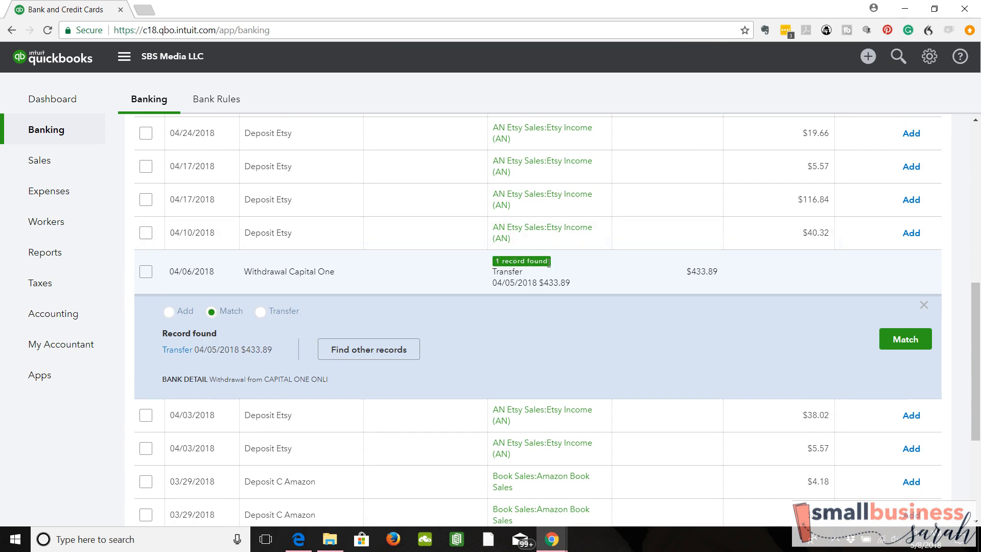
{"action": "mouse_move", "coordinate": [792, 391]}
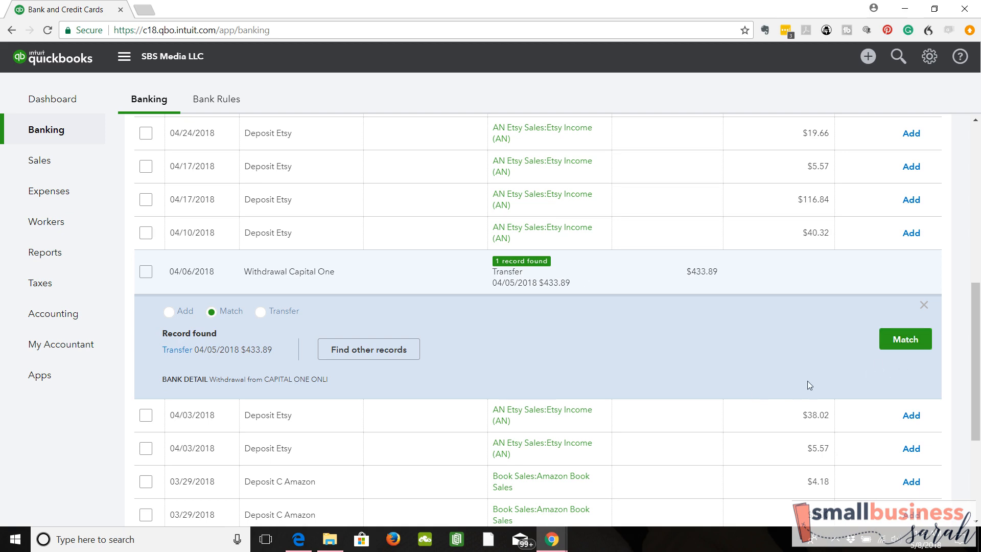
{"action": "mouse_move", "coordinate": [535, 355]}
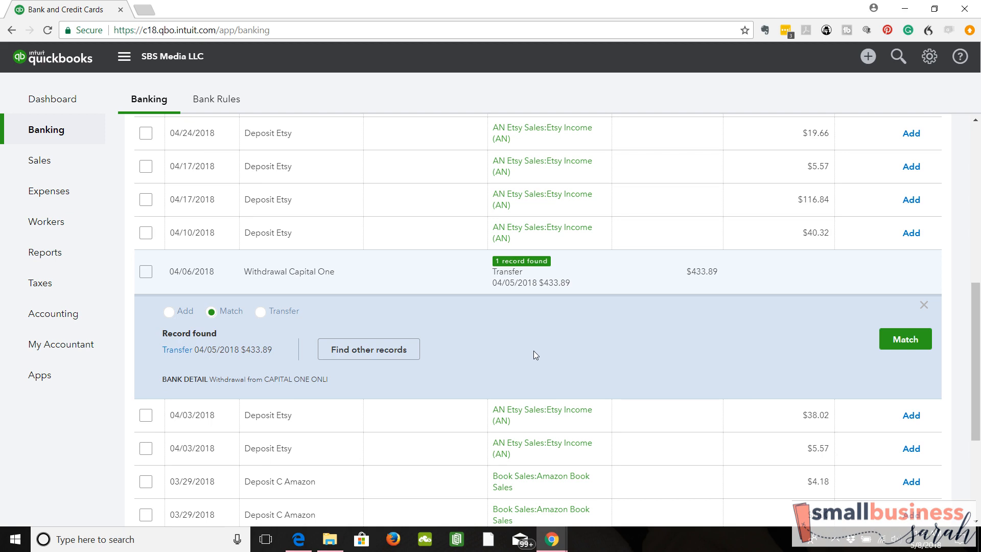
{"action": "mouse_move", "coordinate": [325, 278]}
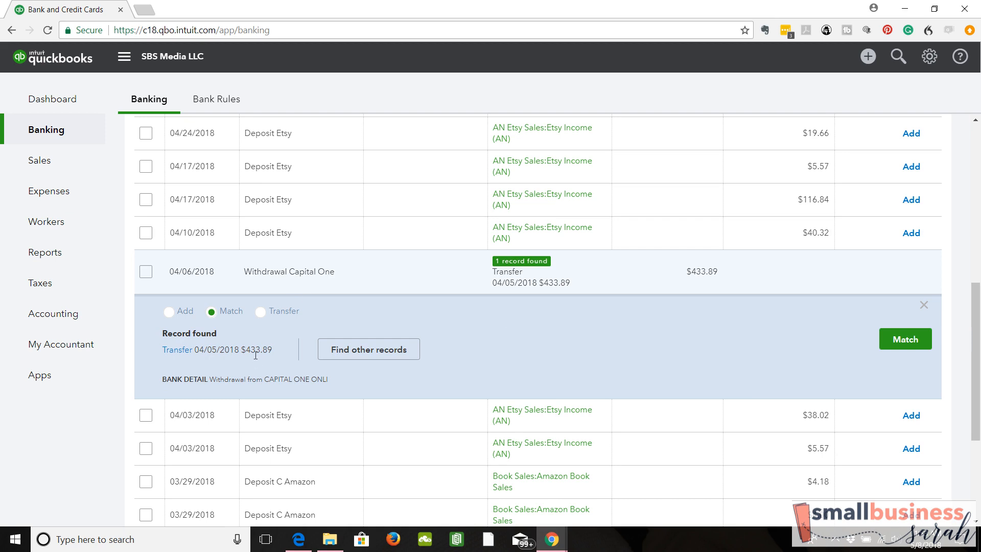
{"action": "mouse_move", "coordinate": [328, 355]}
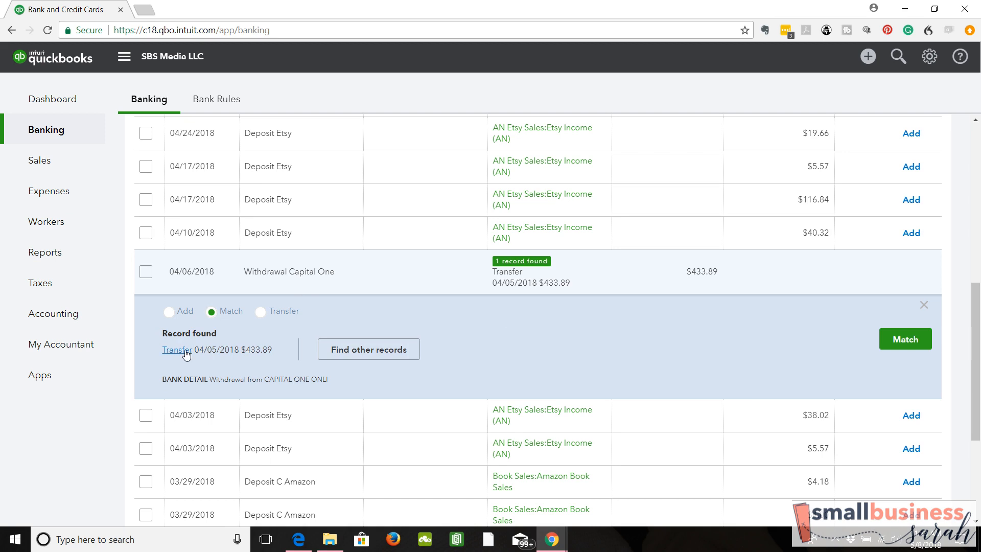
{"action": "mouse_move", "coordinate": [267, 349]}
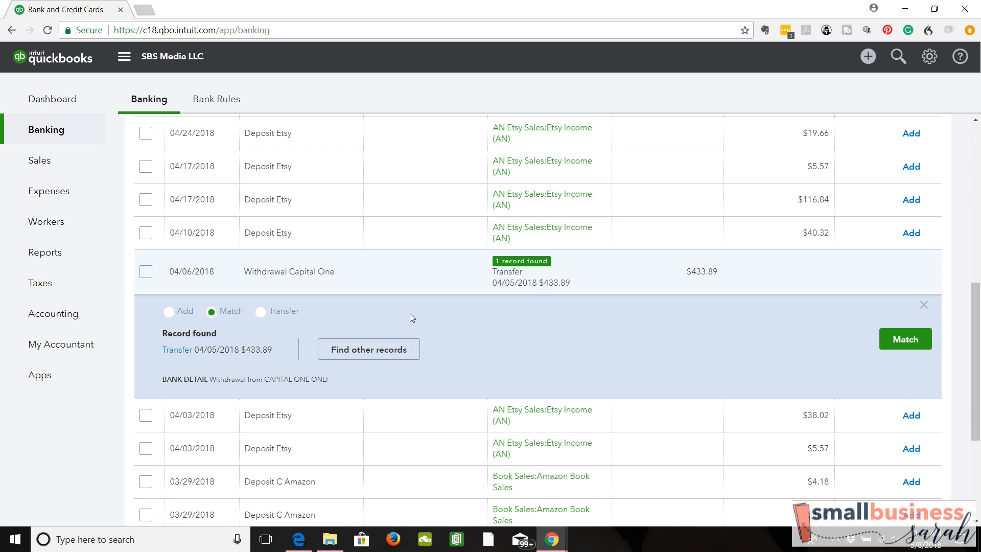
{"action": "mouse_move", "coordinate": [552, 343]}
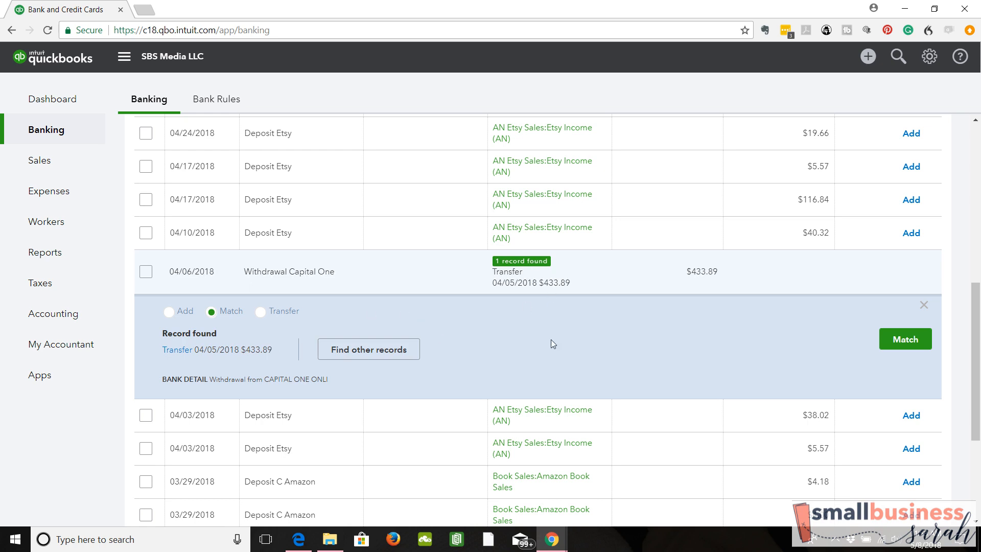
{"action": "mouse_move", "coordinate": [549, 357]}
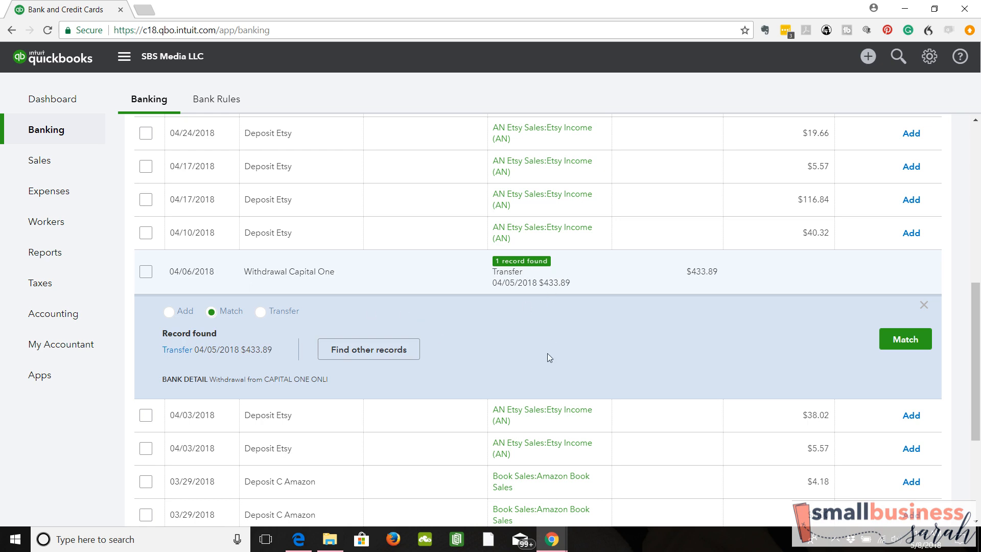
{"action": "mouse_move", "coordinate": [688, 289]}
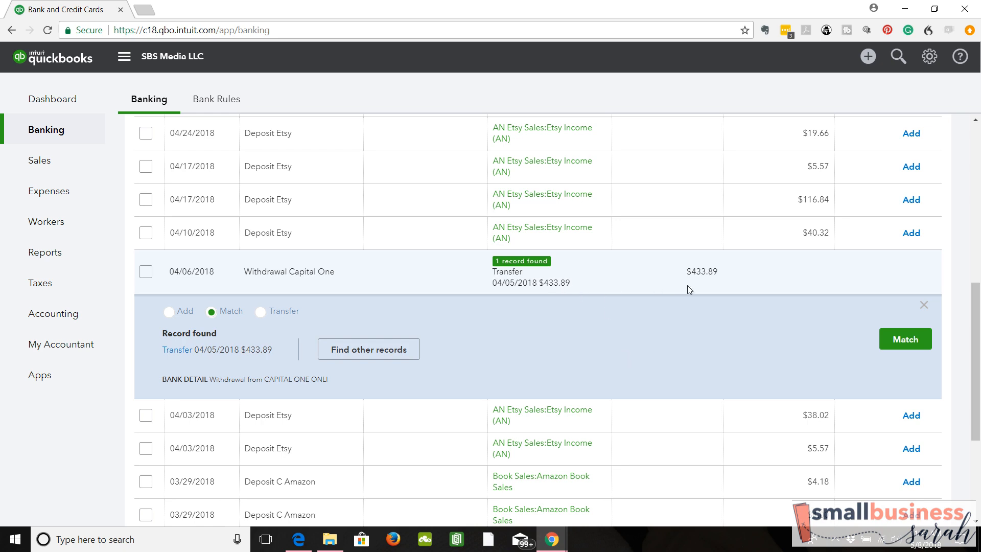
{"action": "mouse_move", "coordinate": [683, 282]}
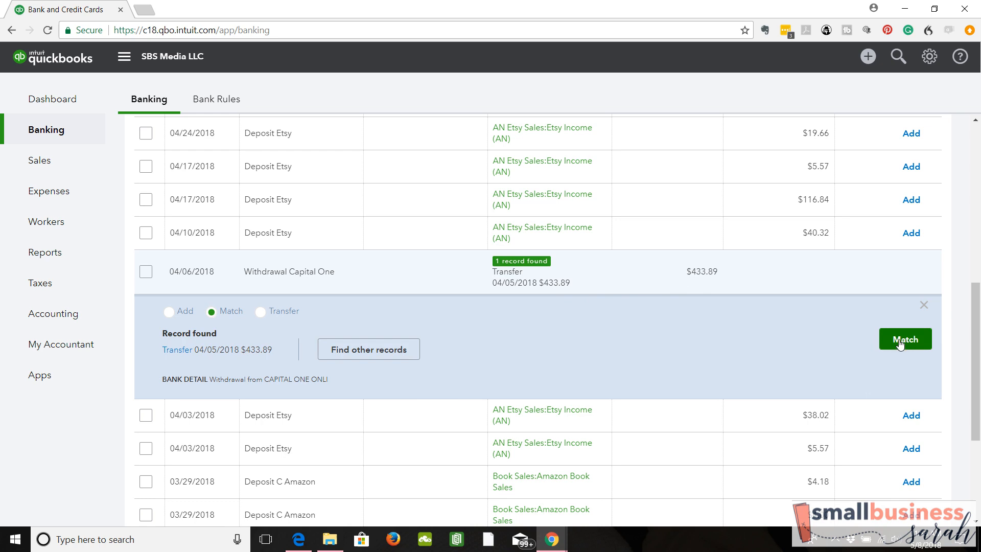
{"action": "left_click", "coordinate": [903, 339]}
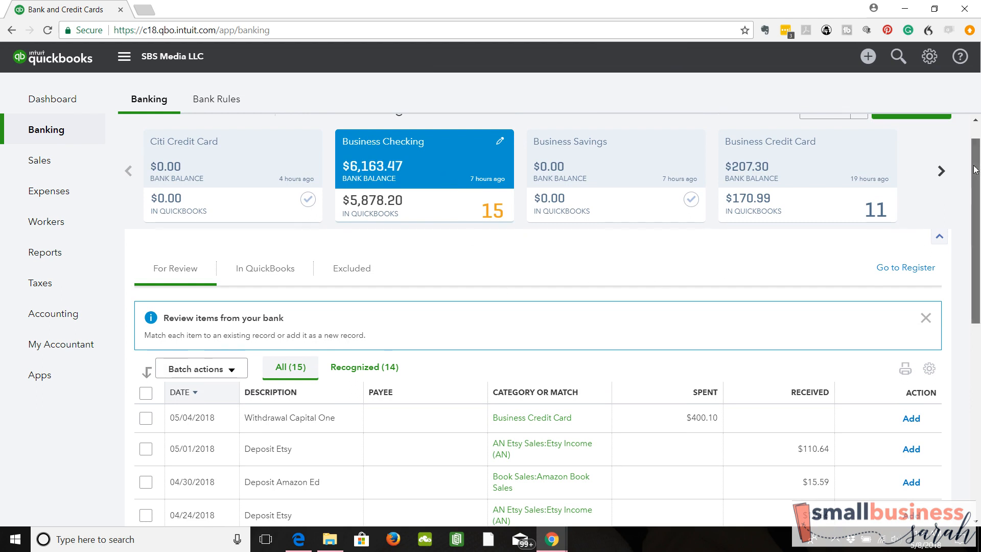
Step: Switch the 05/04/2018 $400.10 Capital One withdrawal to Transfer
{"action": "scroll", "scroll_direction": "down", "scroll_amount": 3}
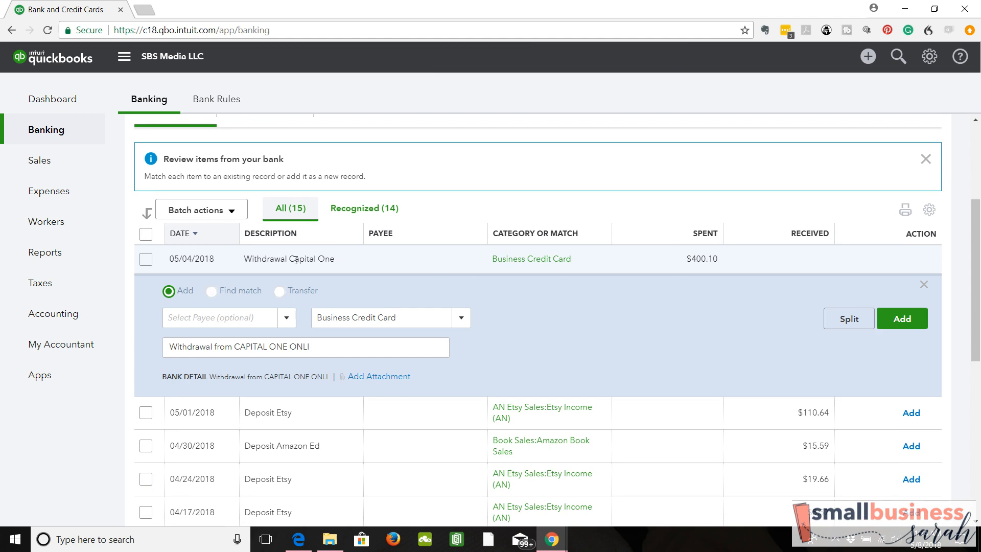
{"action": "left_click", "coordinate": [280, 290]}
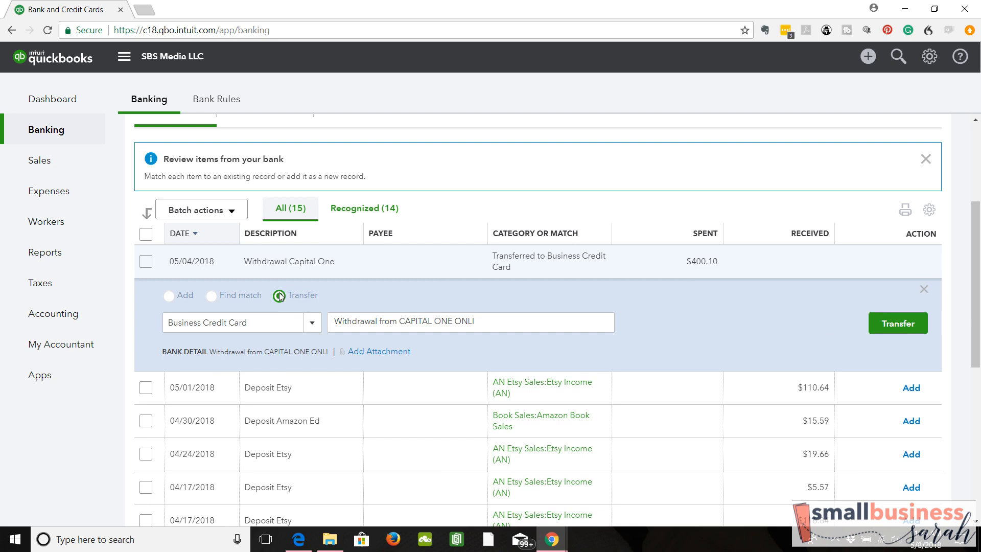
Step: Save the $400.10 withdrawal as a transfer to Business Credit Card
{"action": "left_click", "coordinate": [312, 322]}
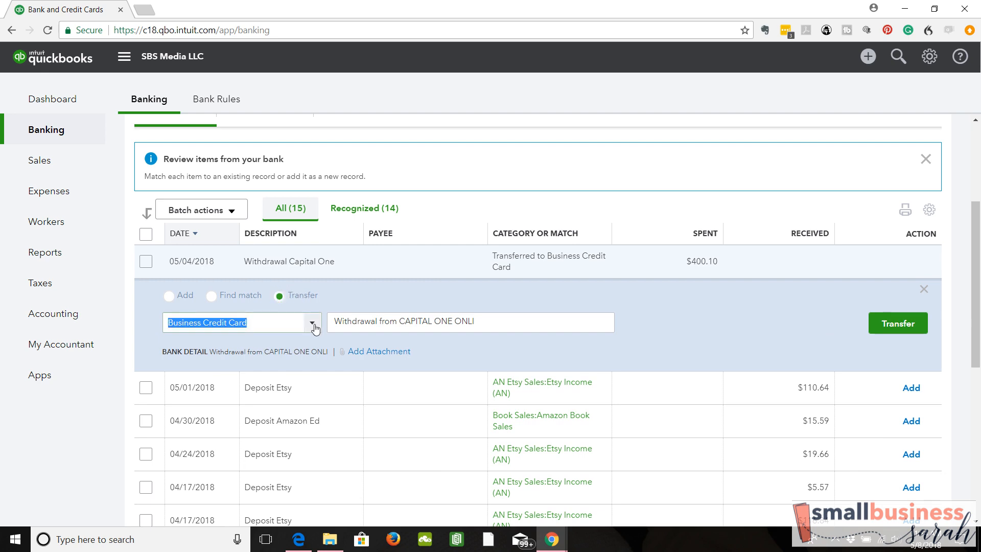
{"action": "left_click", "coordinate": [311, 323]}
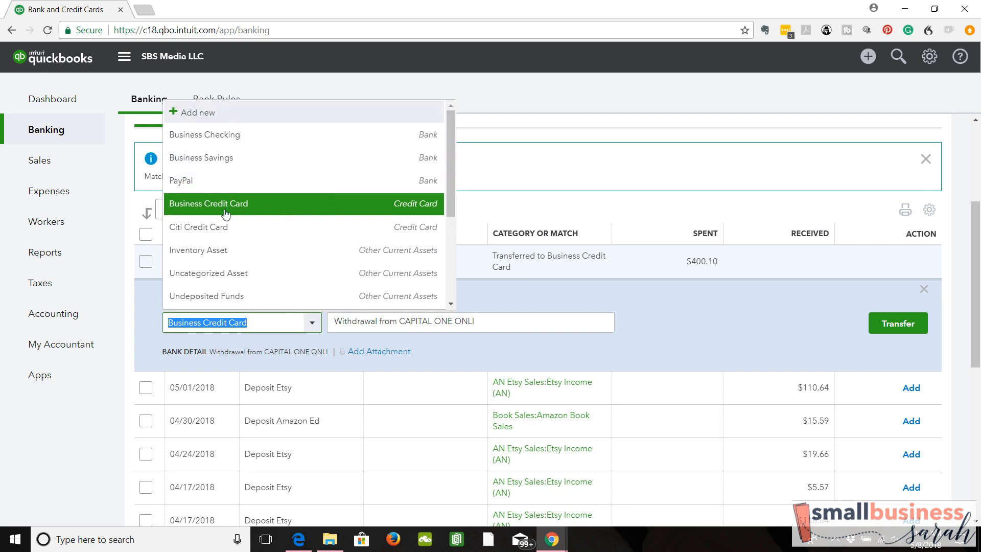
{"action": "mouse_move", "coordinate": [284, 173]}
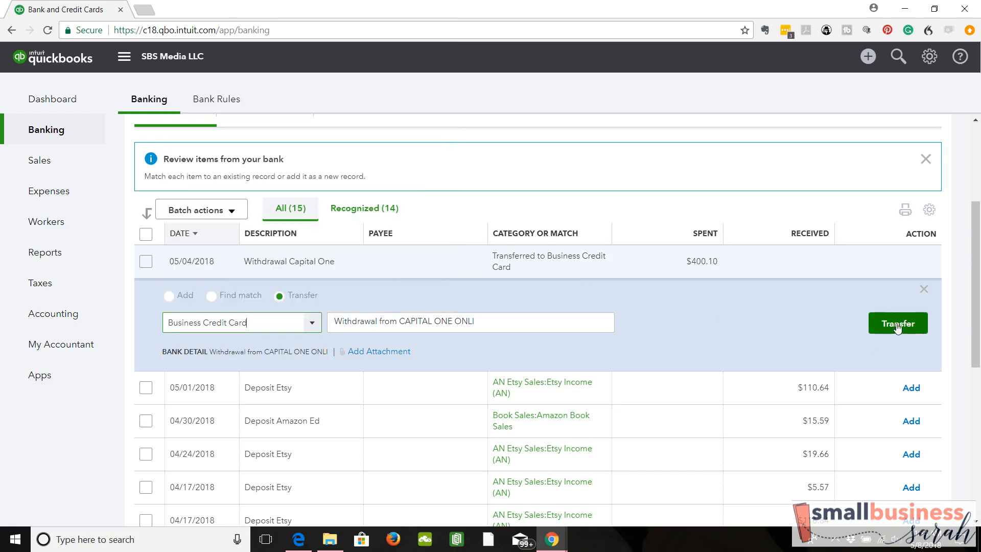
{"action": "left_click", "coordinate": [897, 324]}
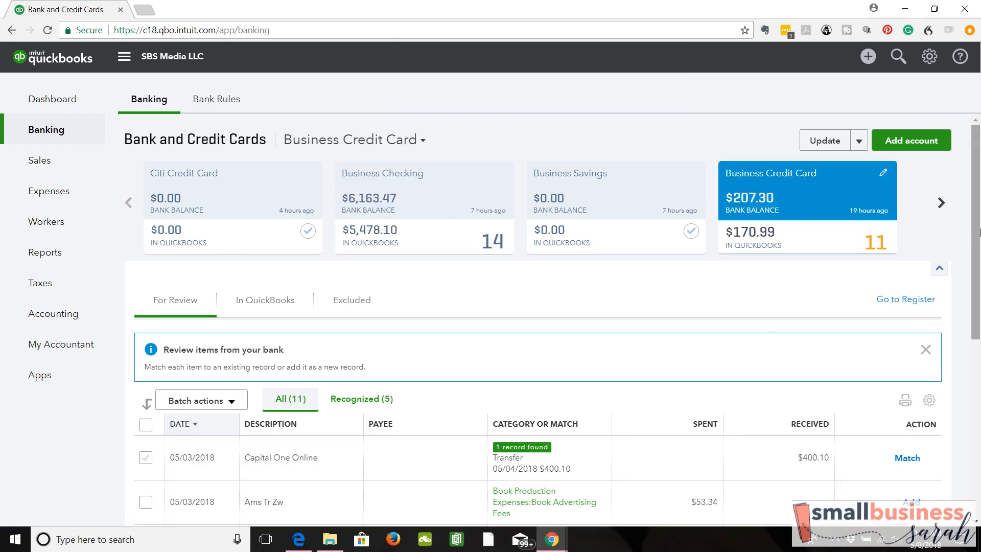
Step: Match the 05/03/2018 $400.10 Capital One Online payment to its transfer record
{"action": "scroll", "scroll_direction": "down", "scroll_amount": 3}
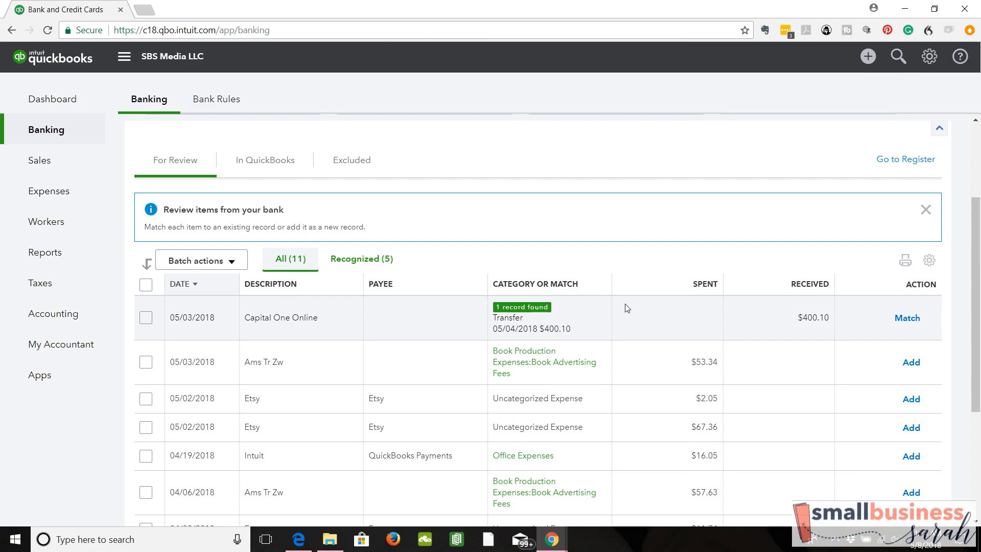
{"action": "mouse_move", "coordinate": [587, 318]}
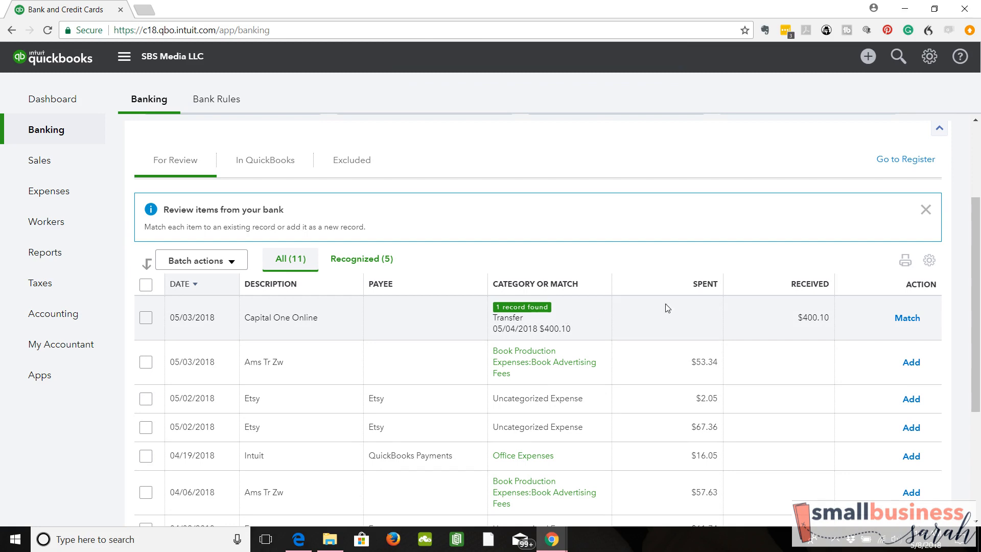
{"action": "mouse_move", "coordinate": [745, 325]}
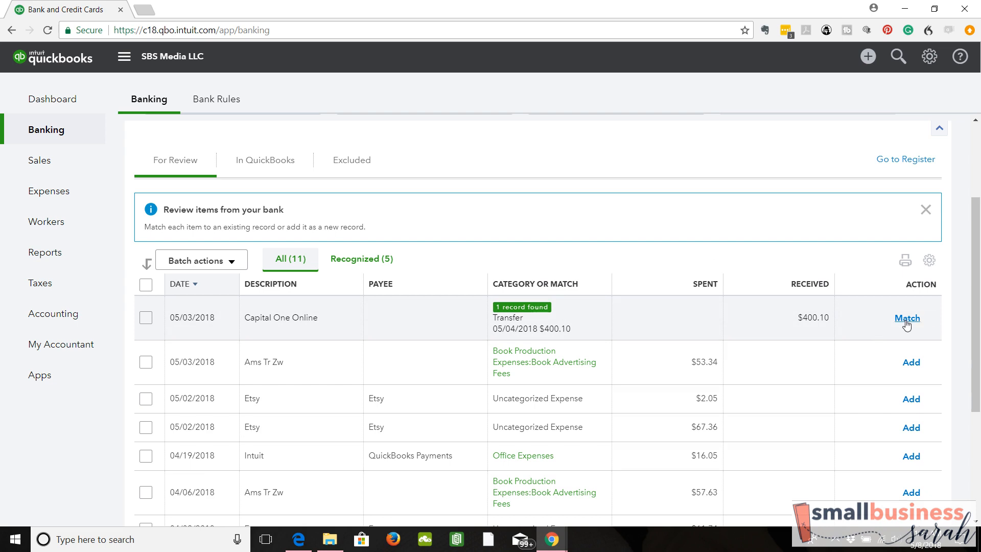
{"action": "left_click", "coordinate": [907, 317]}
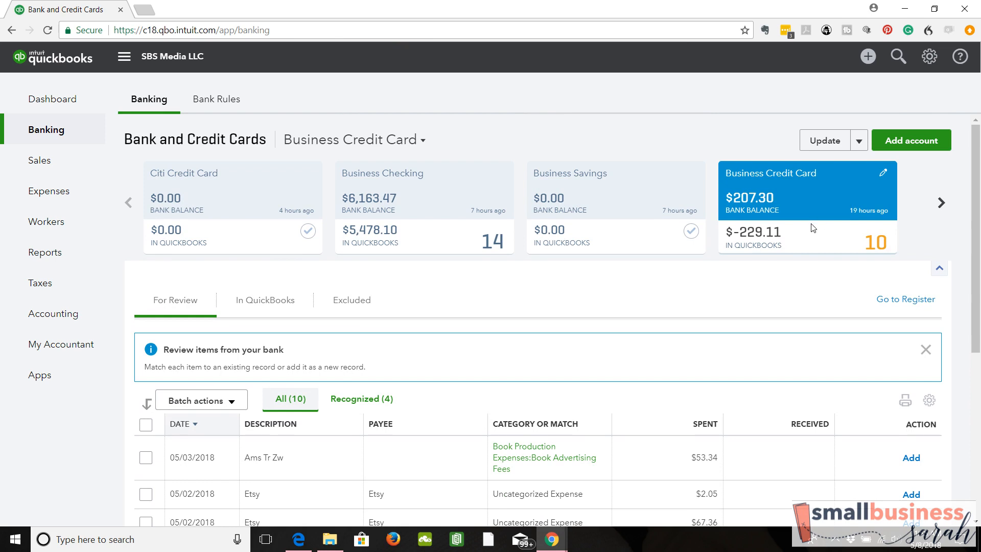
{"action": "mouse_move", "coordinate": [636, 200]}
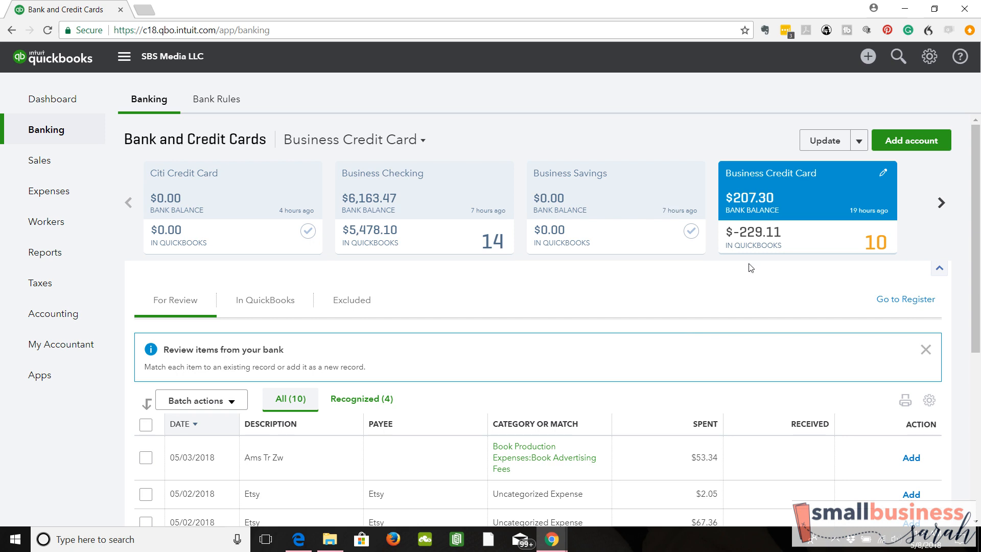
{"action": "mouse_move", "coordinate": [612, 317]}
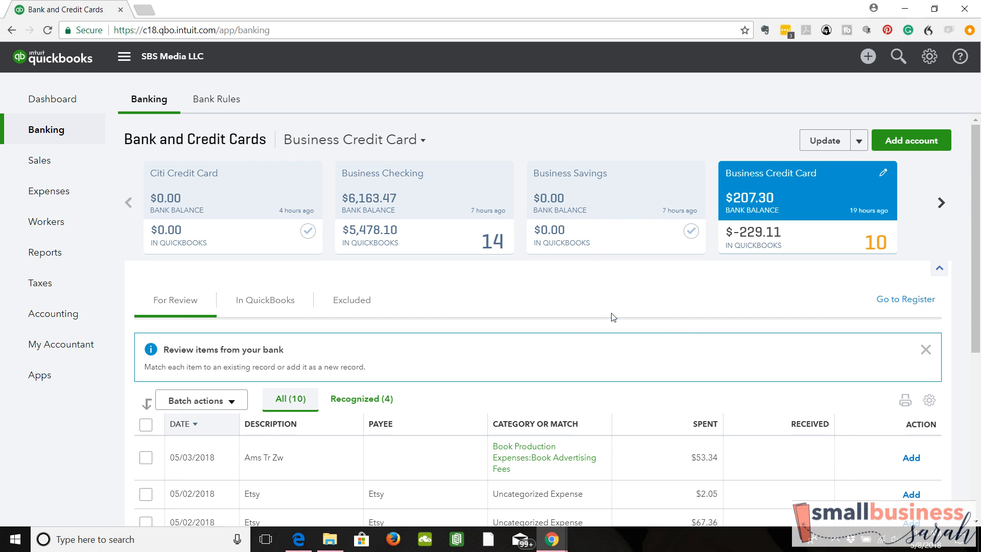